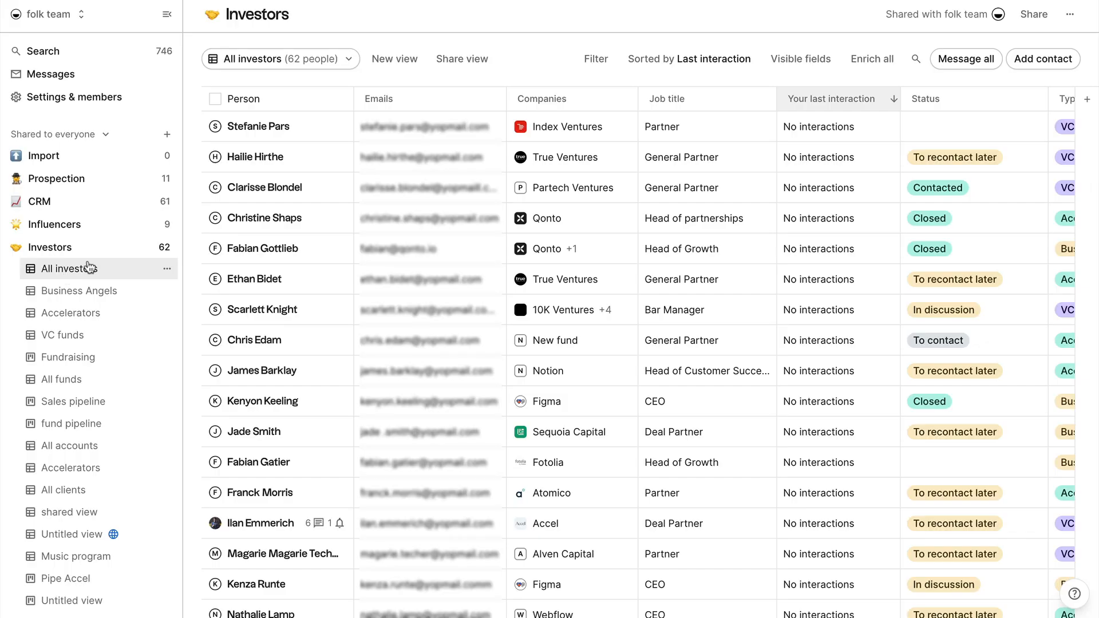
Return to folk and choose Import CSV from the Import group's ⋯ menu
scroll("down", 3)
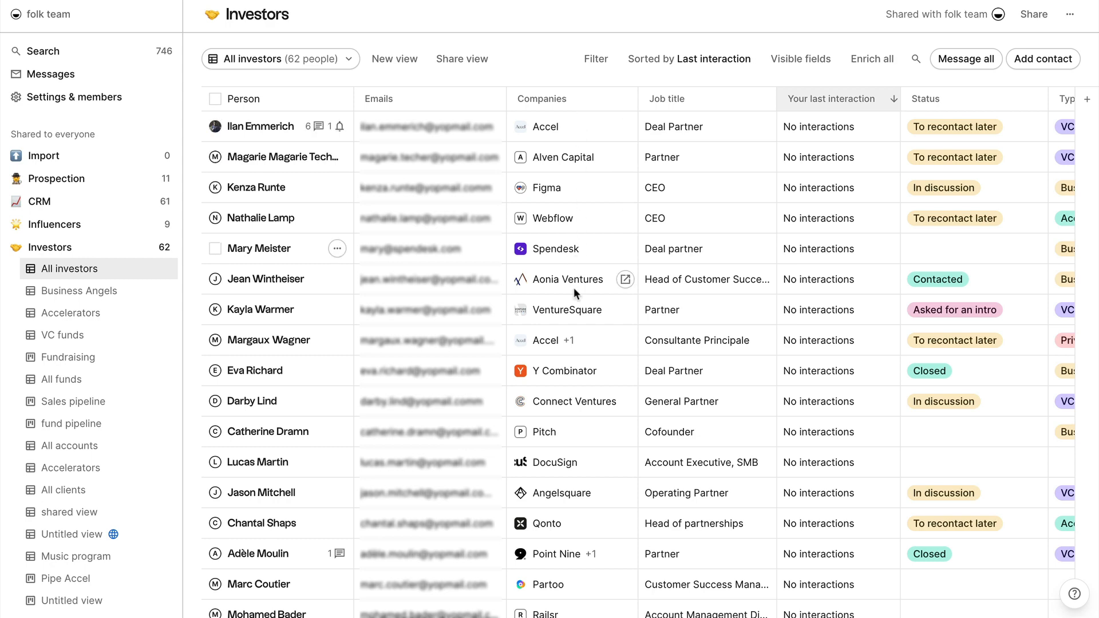
mouse_move(350, 399)
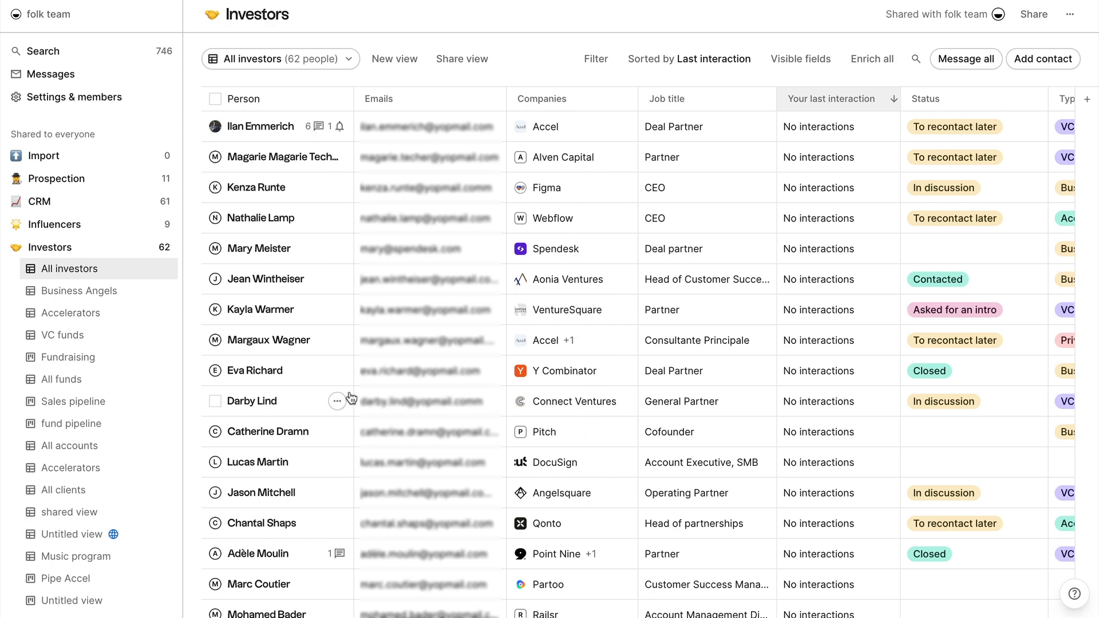
left_click(62, 379)
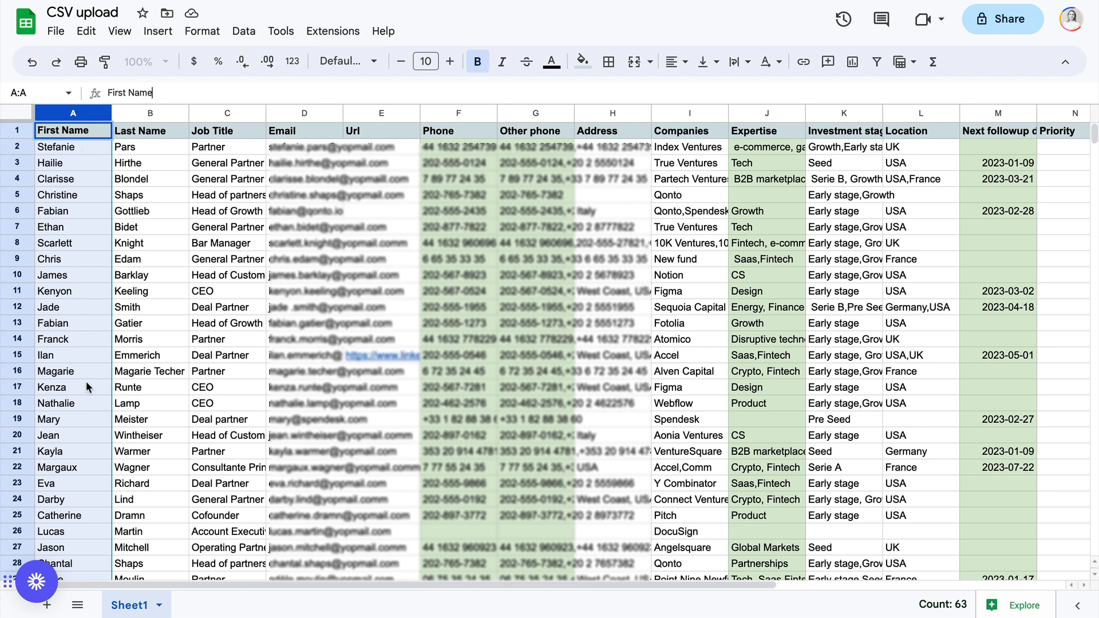
left_click(150, 112)
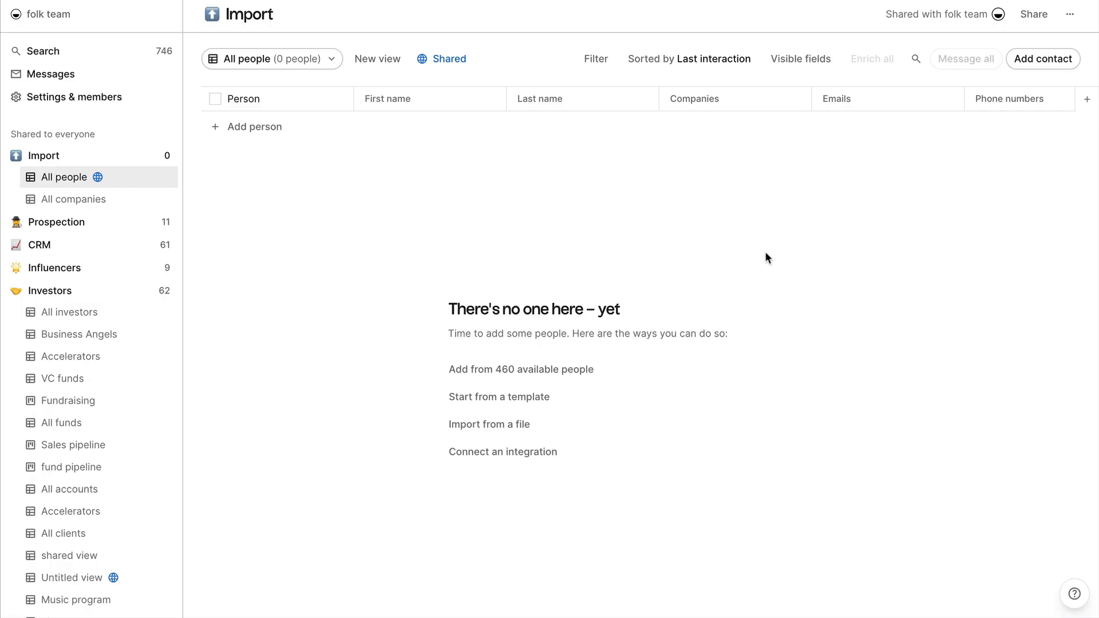
mouse_move(766, 194)
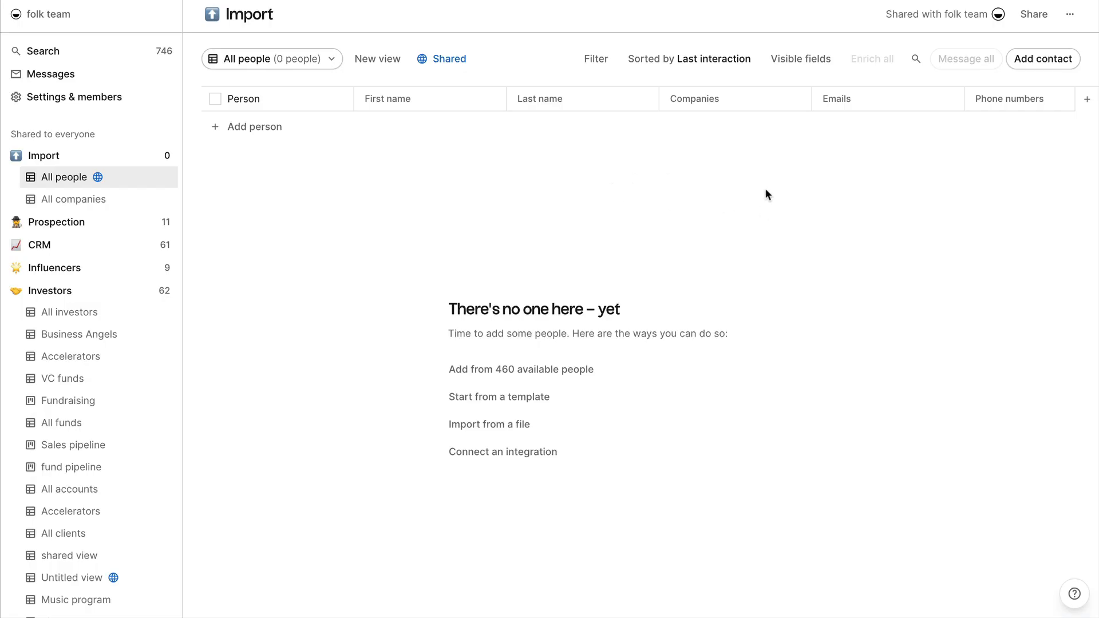
mouse_move(656, 168)
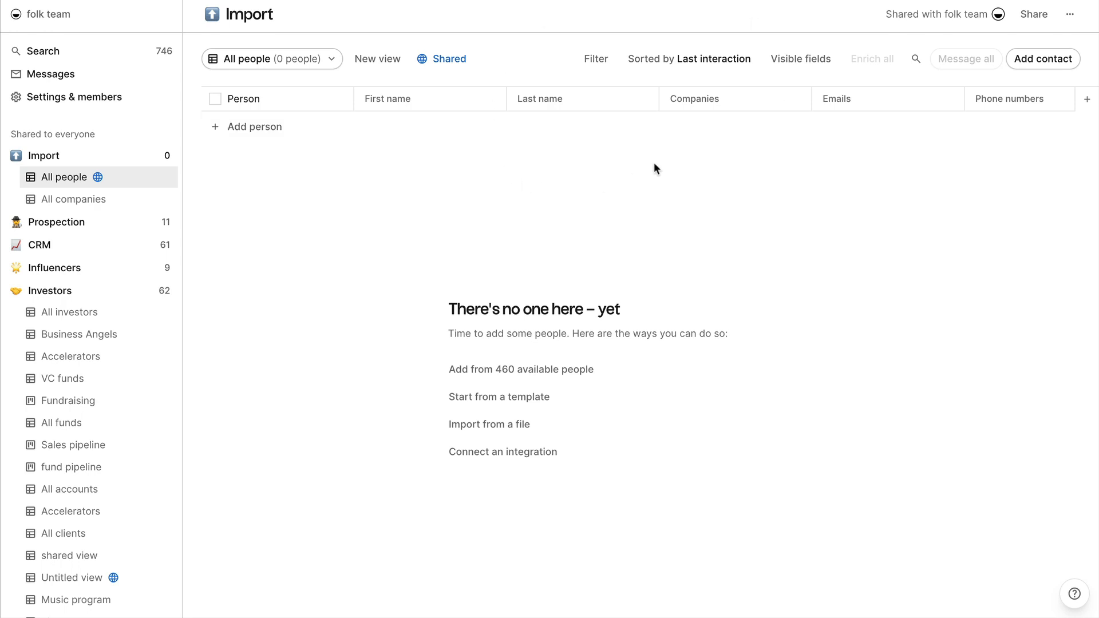
mouse_move(706, 165)
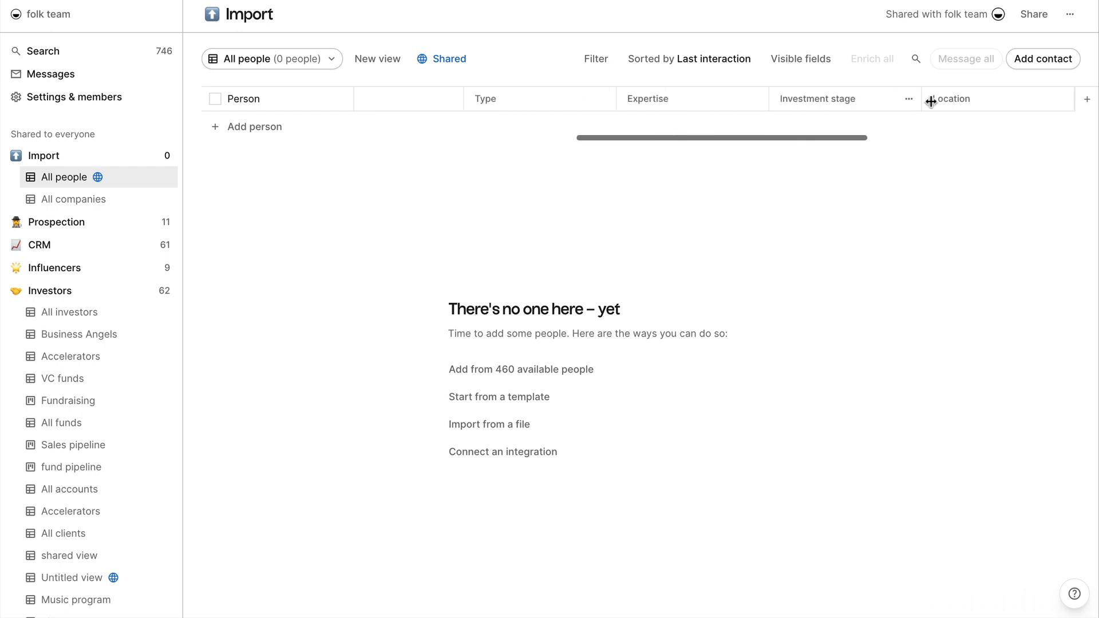
left_click(1087, 98)
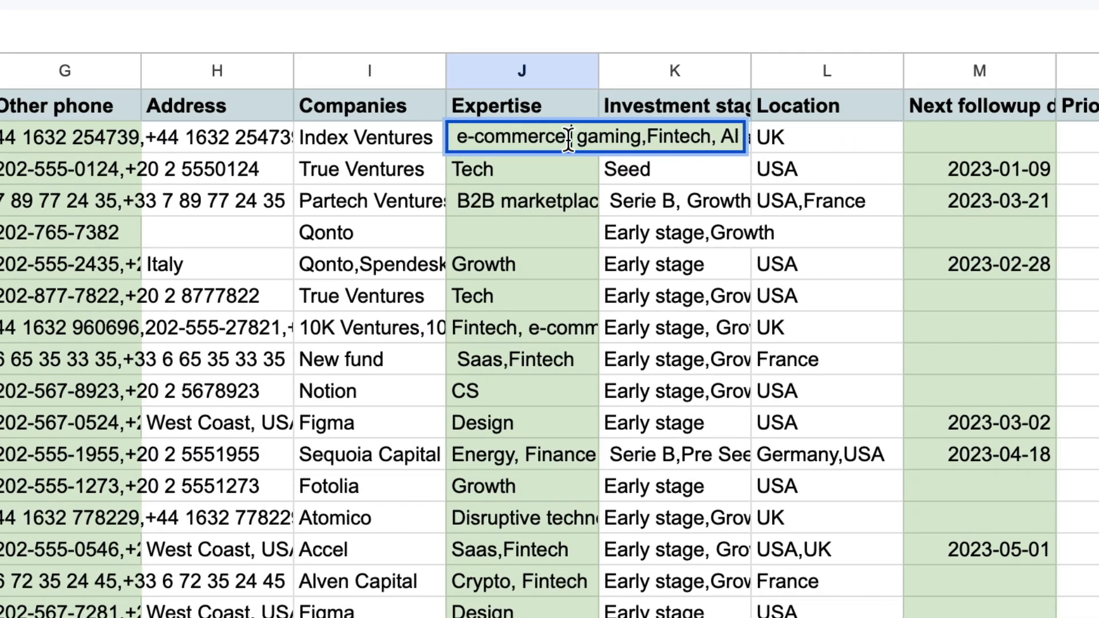
type(",")
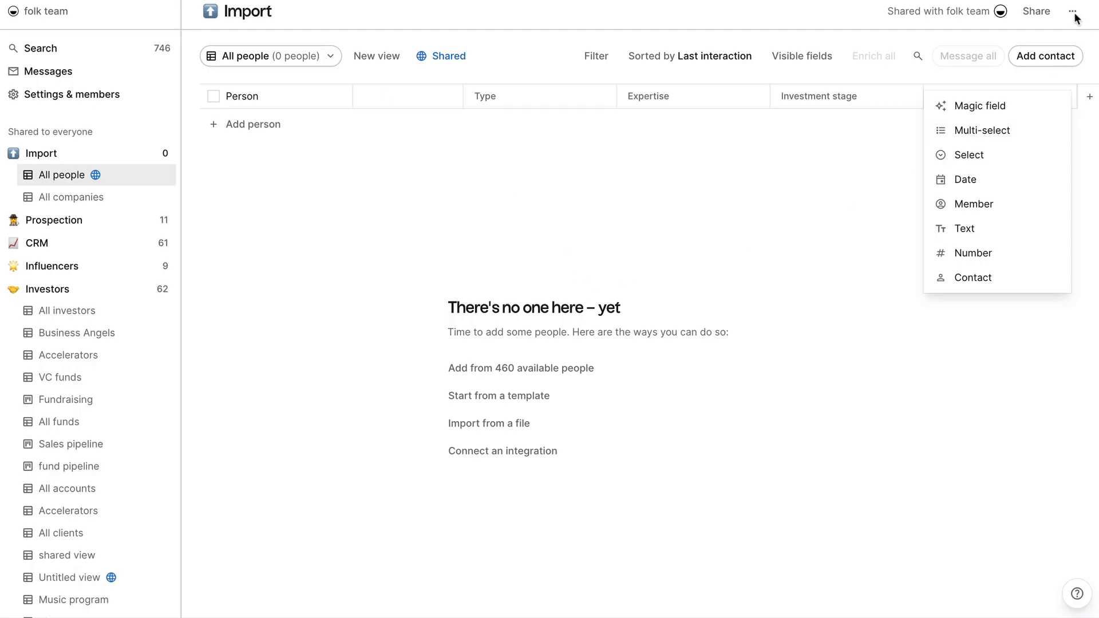
left_click(1071, 11)
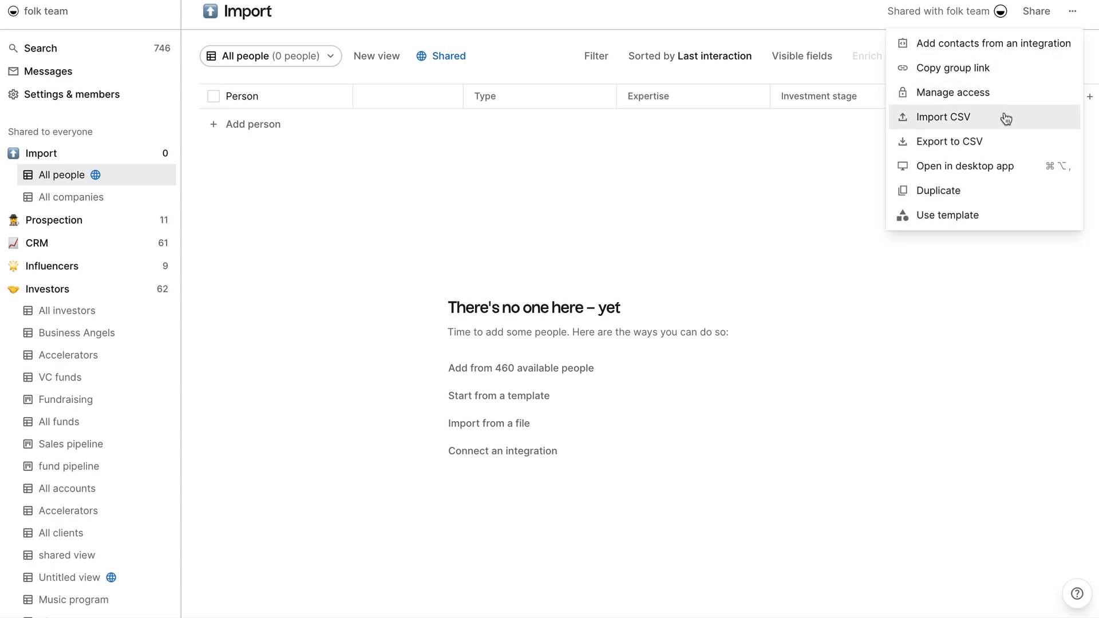
left_click(946, 117)
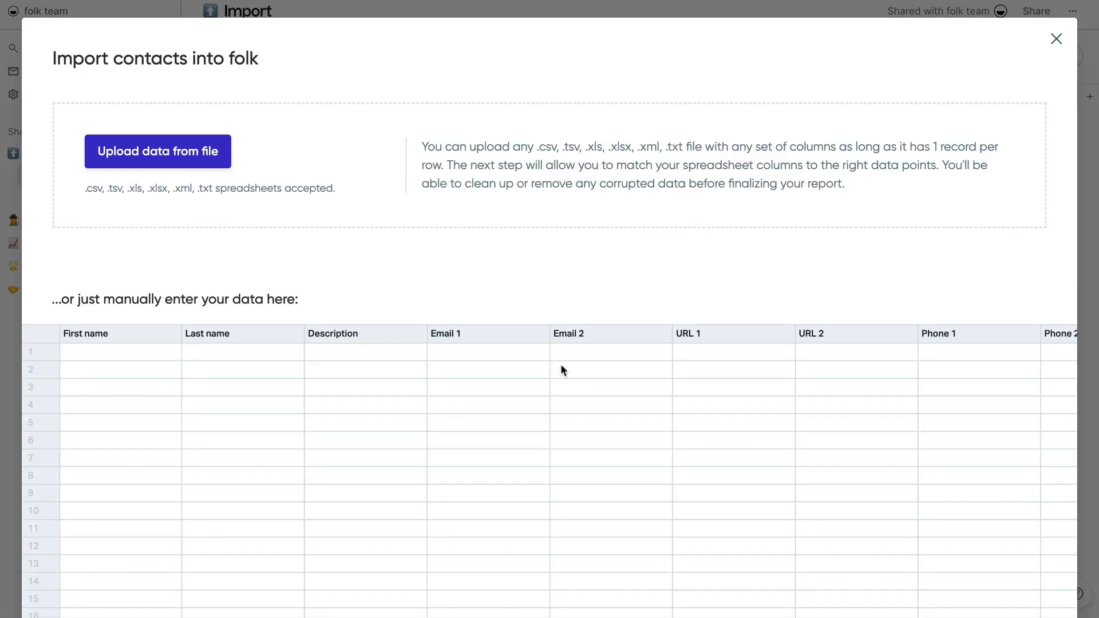
Upload the contacts CSV, confirm First Name, Last Name and Job Title mappings, and ignore Email
left_click(157, 152)
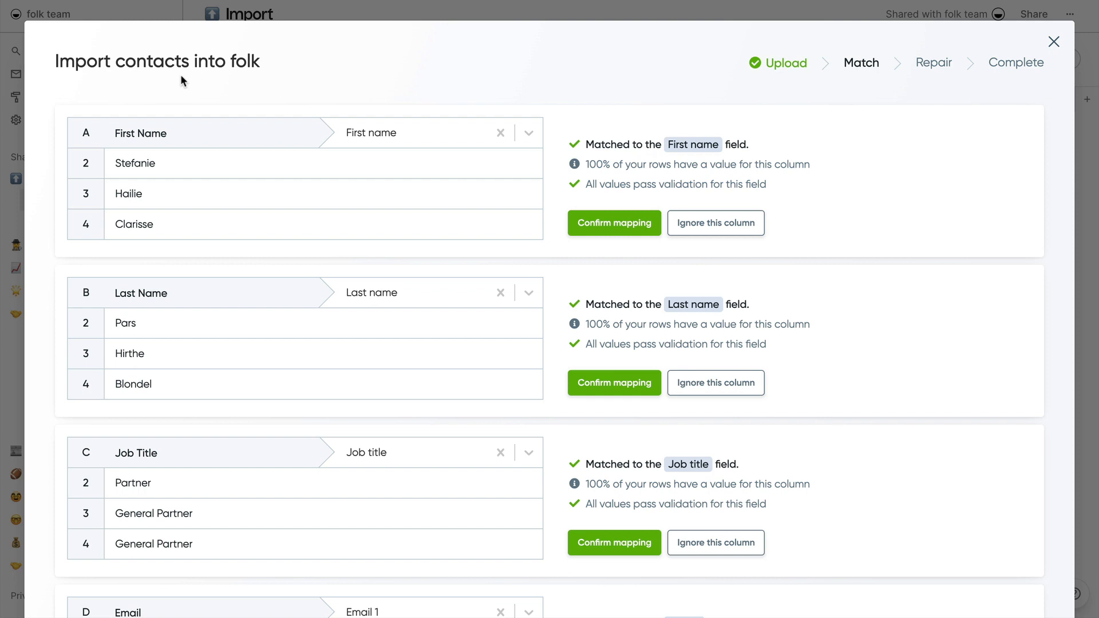
mouse_move(267, 83)
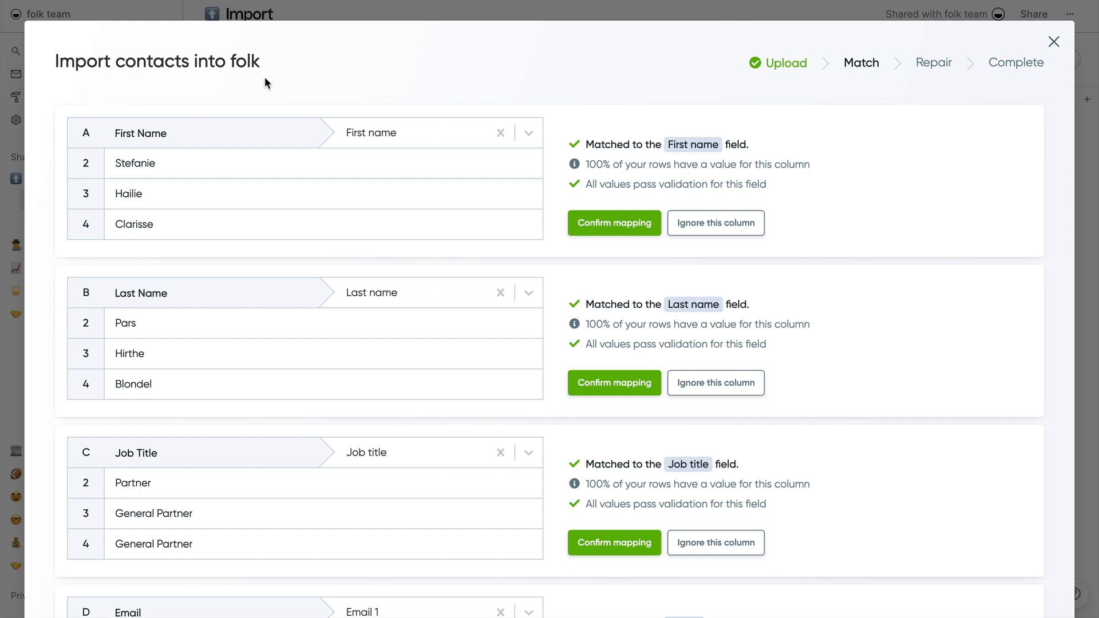
mouse_move(572, 146)
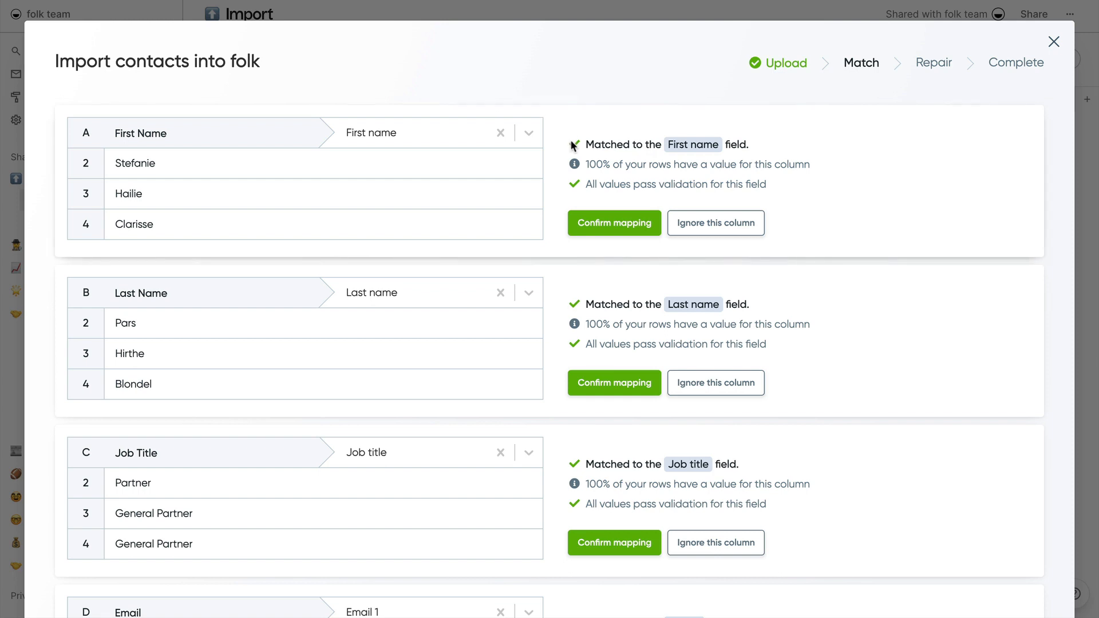
mouse_move(324, 155)
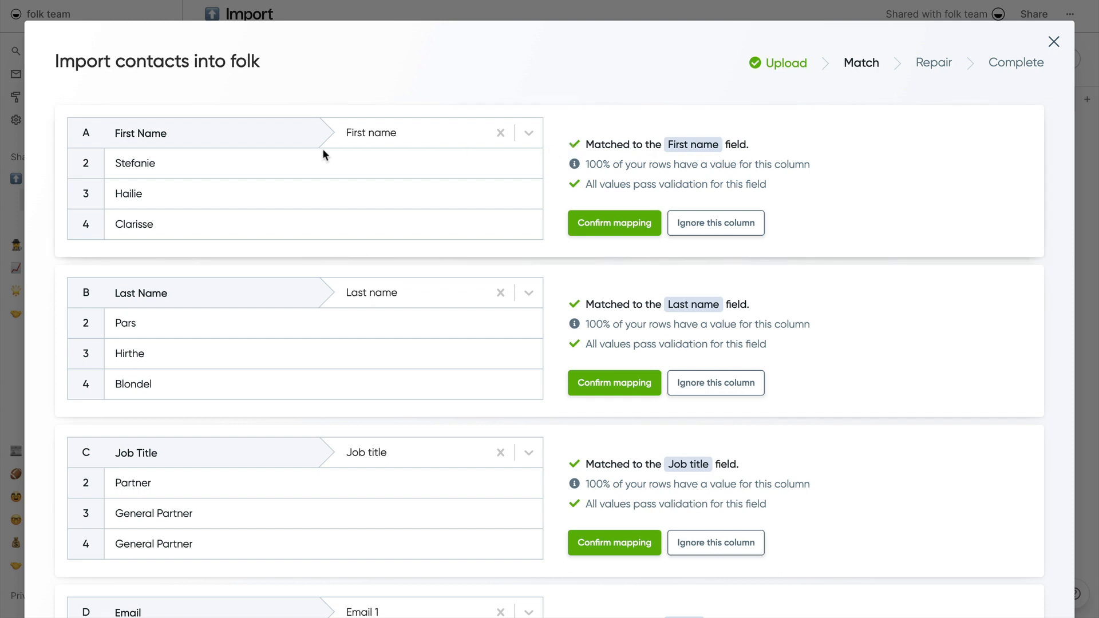
mouse_move(394, 152)
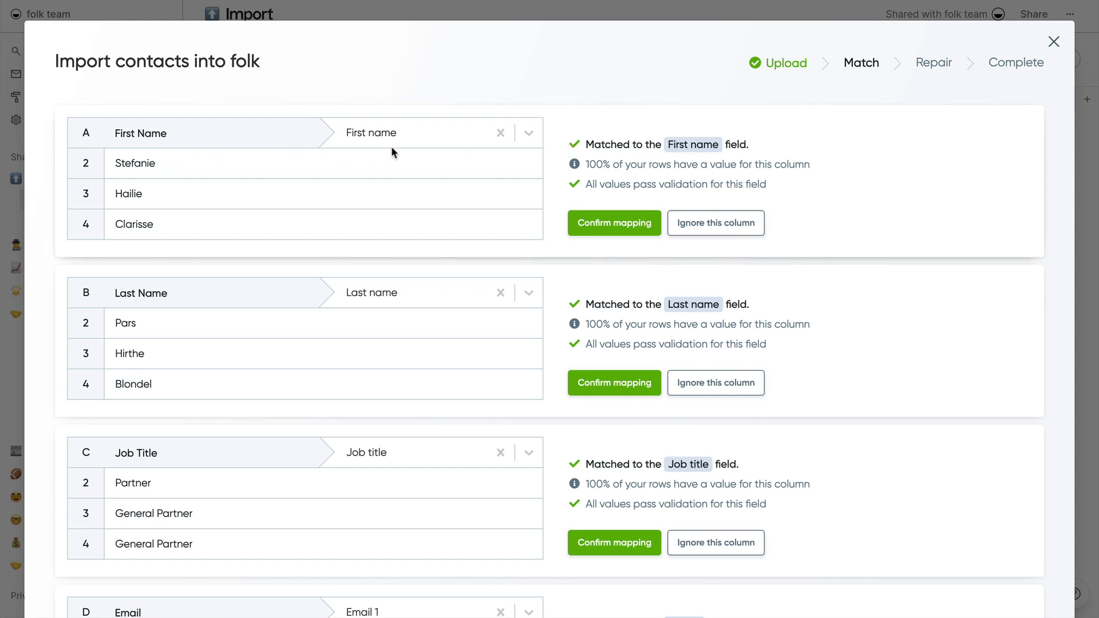
mouse_move(531, 133)
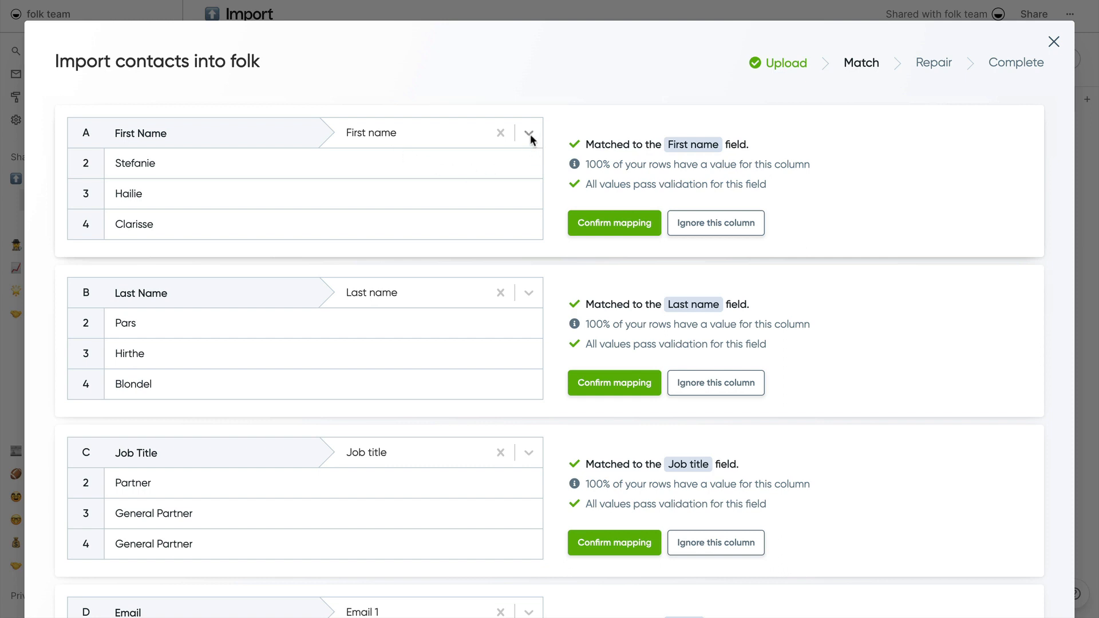
left_click(529, 133)
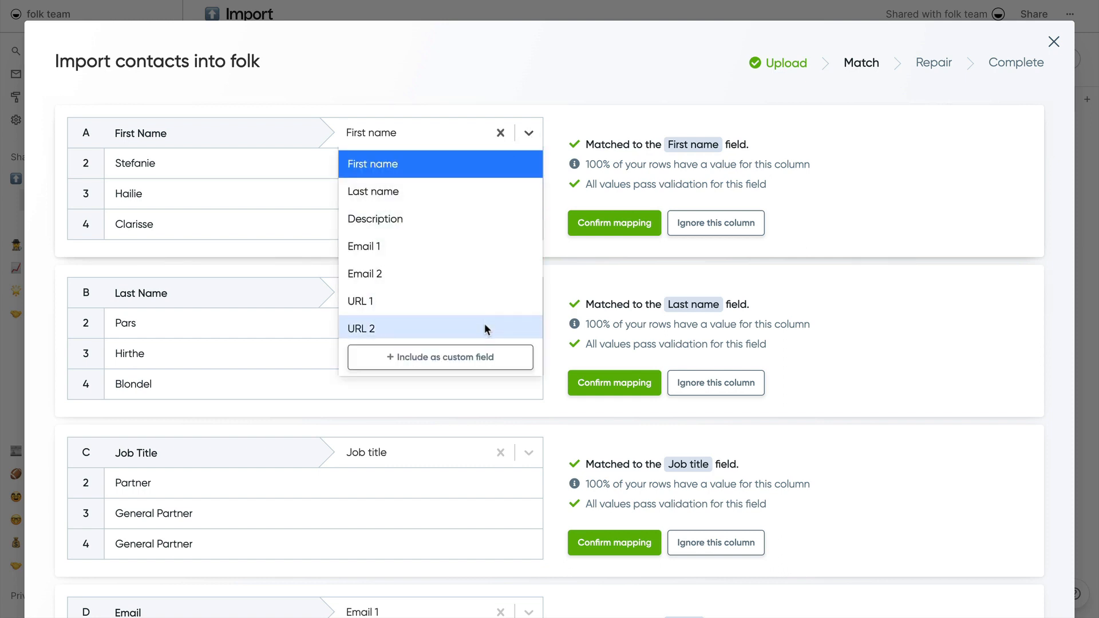
scroll("down", 3)
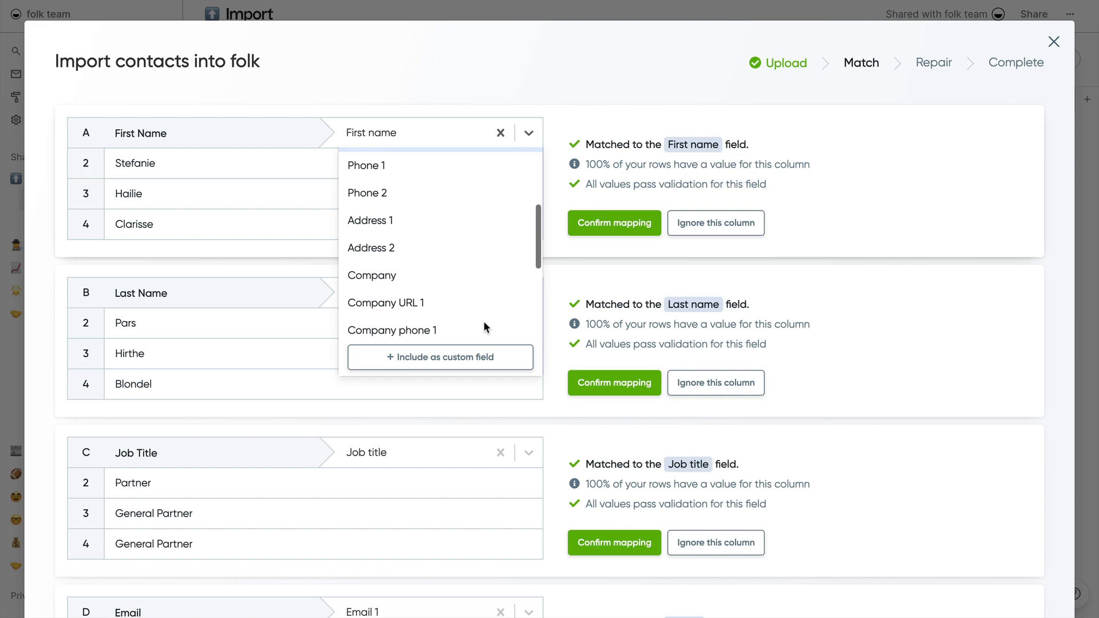
left_click(614, 223)
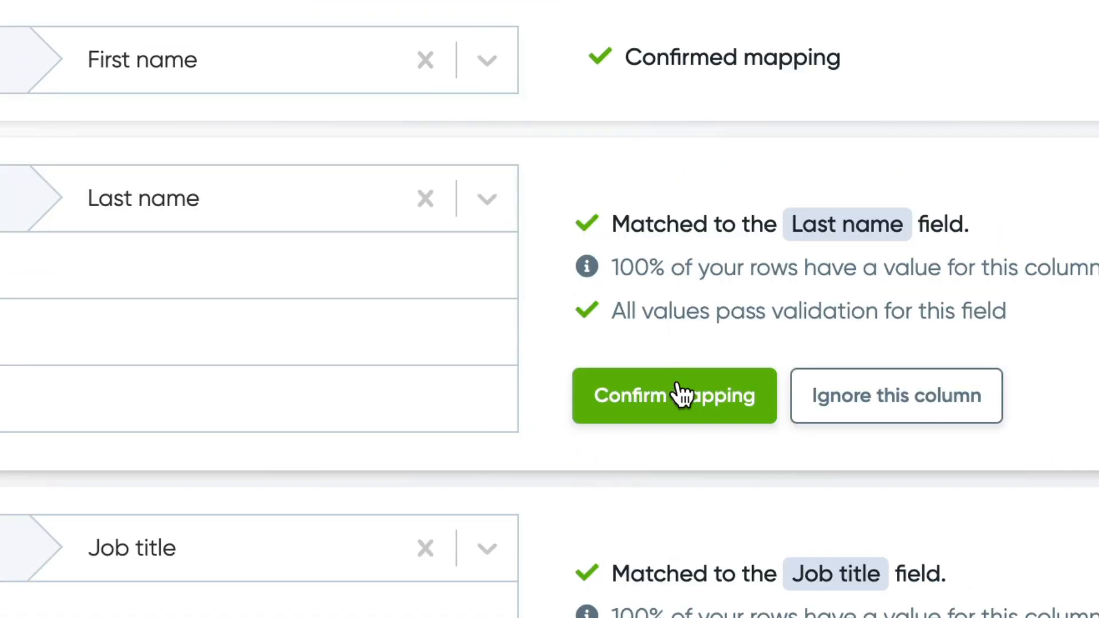
left_click(673, 396)
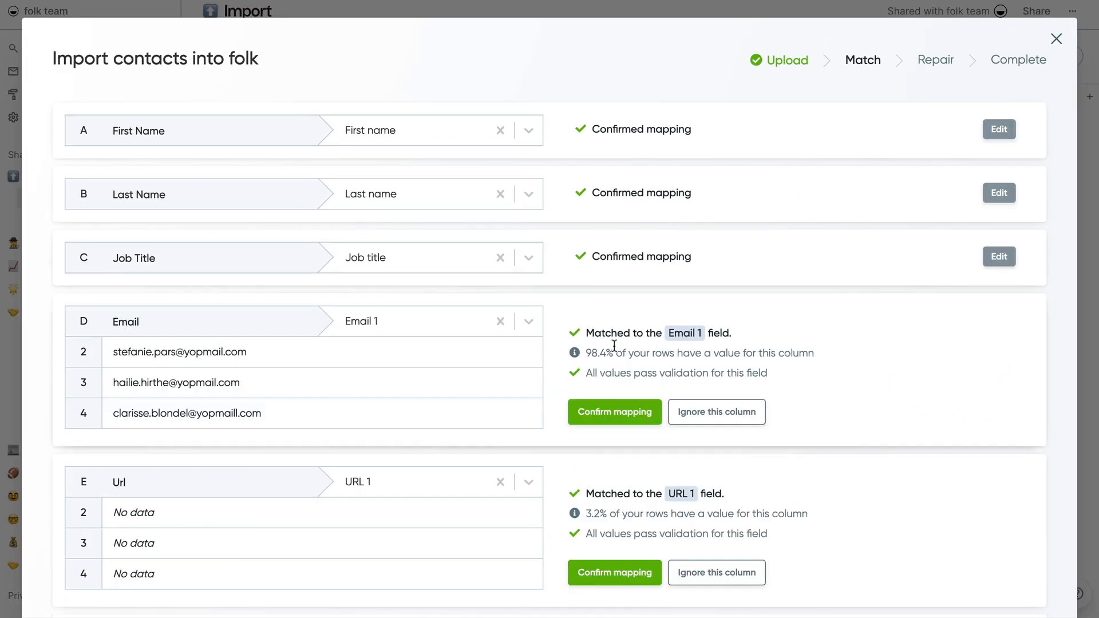
left_click(716, 412)
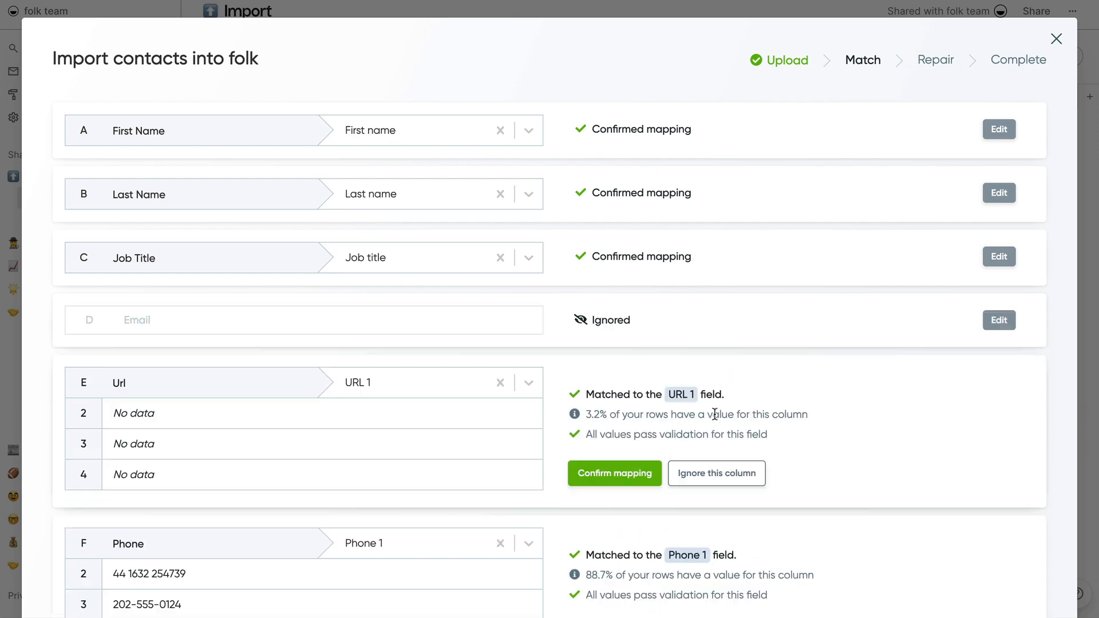
mouse_move(933, 96)
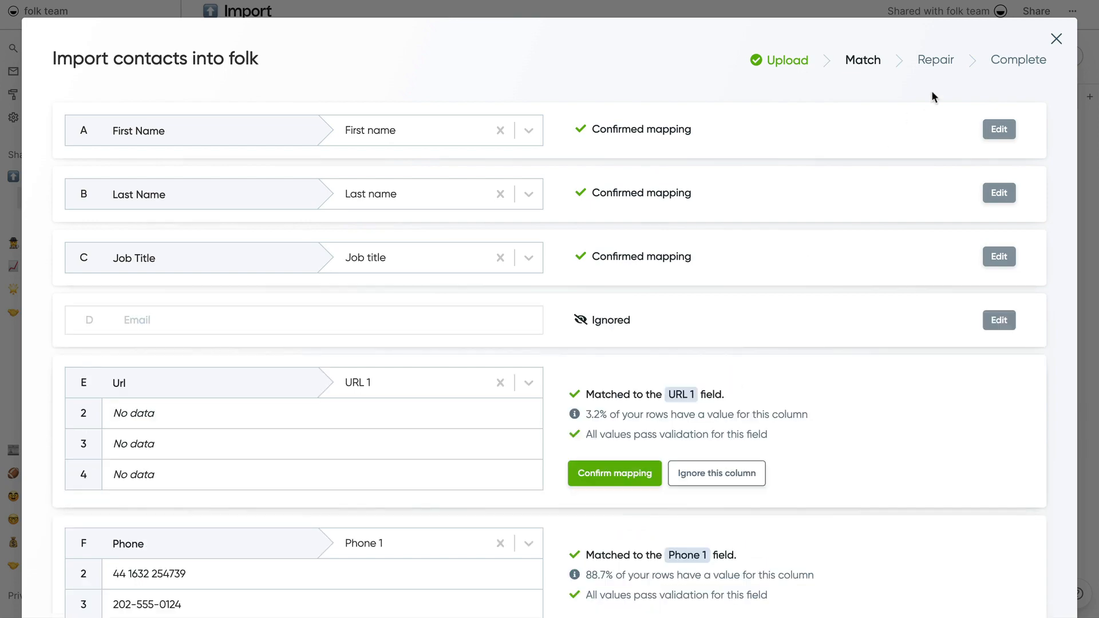
Review the mapped contacts, continue, and answer Yes to submit the 62-person import
scroll("down", 3)
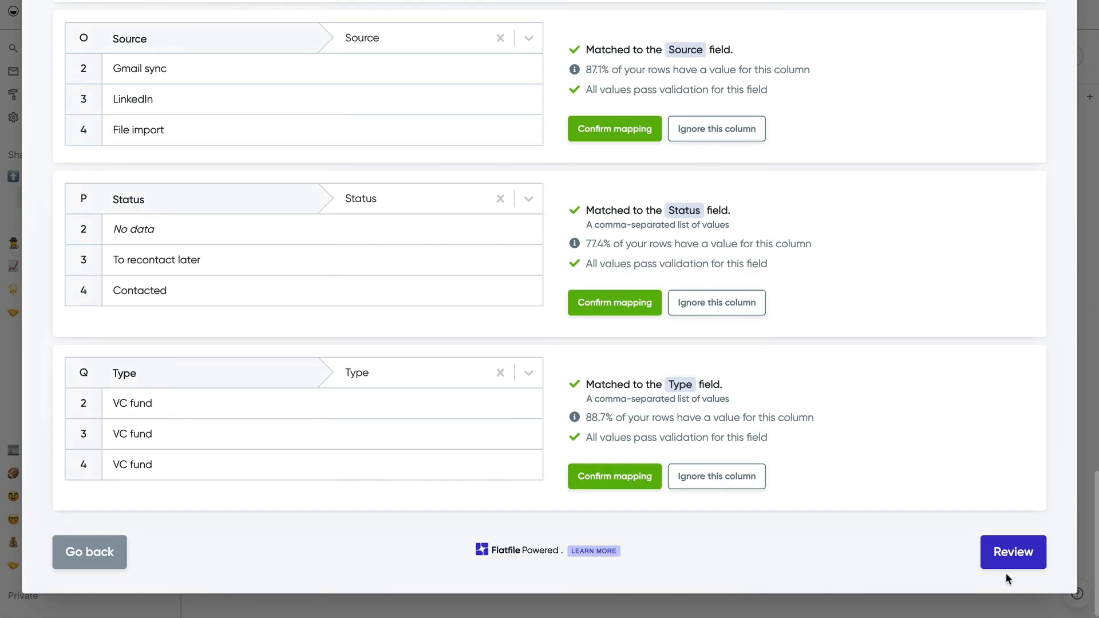
left_click(1012, 552)
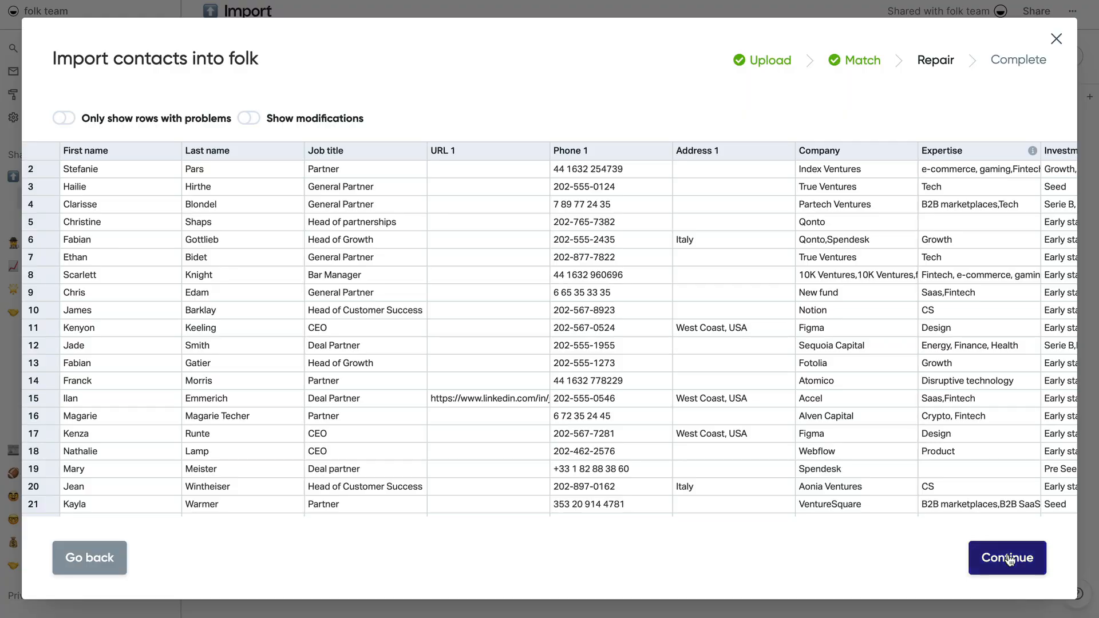
left_click(1006, 558)
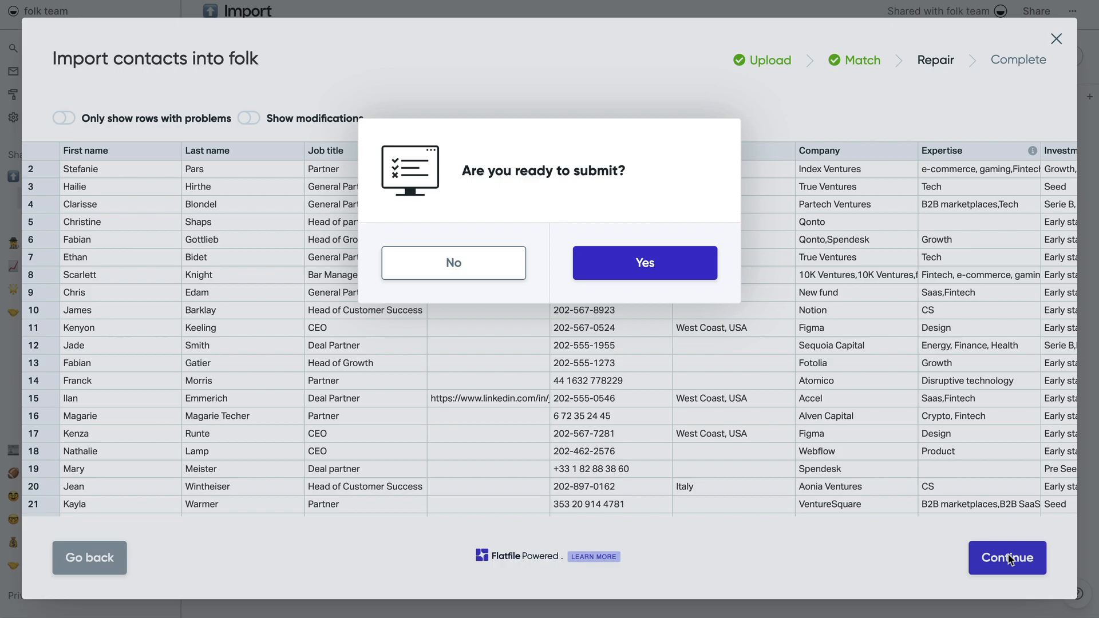
left_click(643, 263)
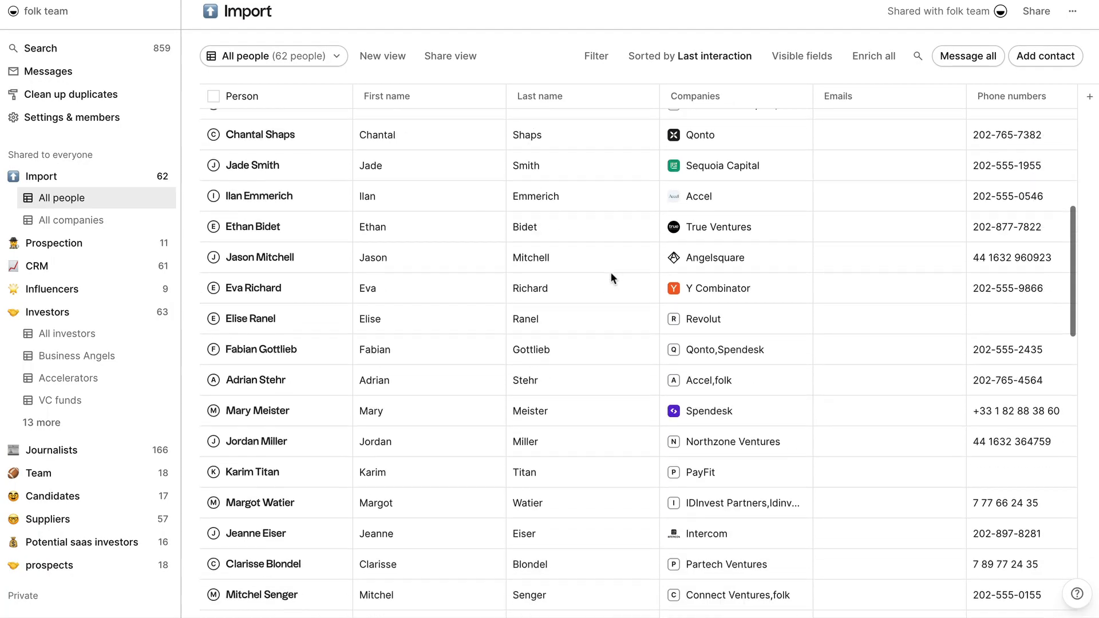
scroll("down", 3)
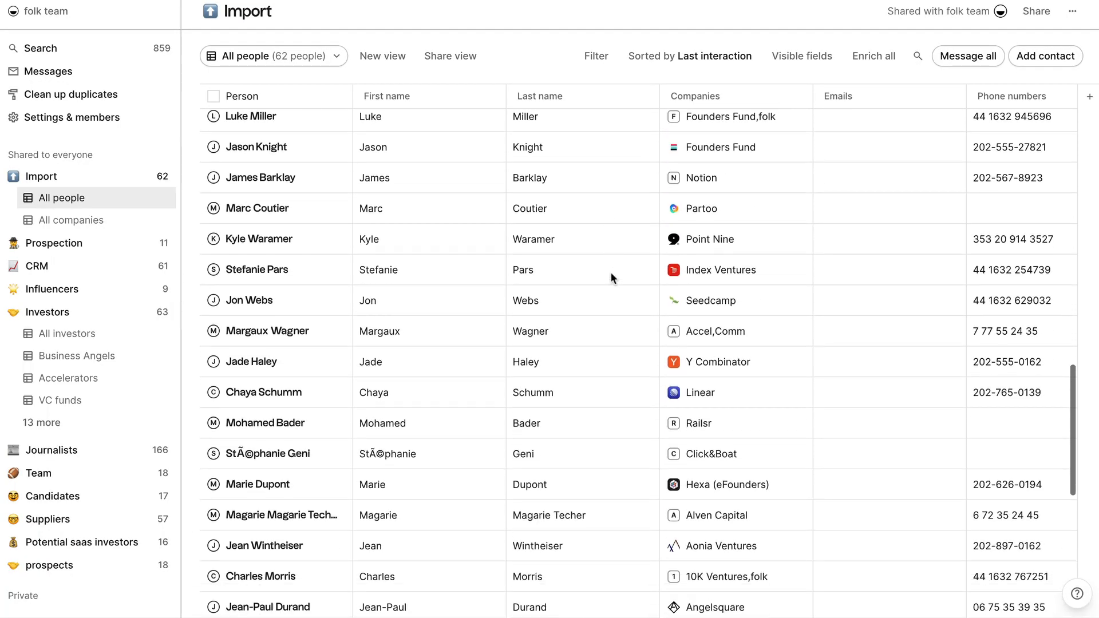